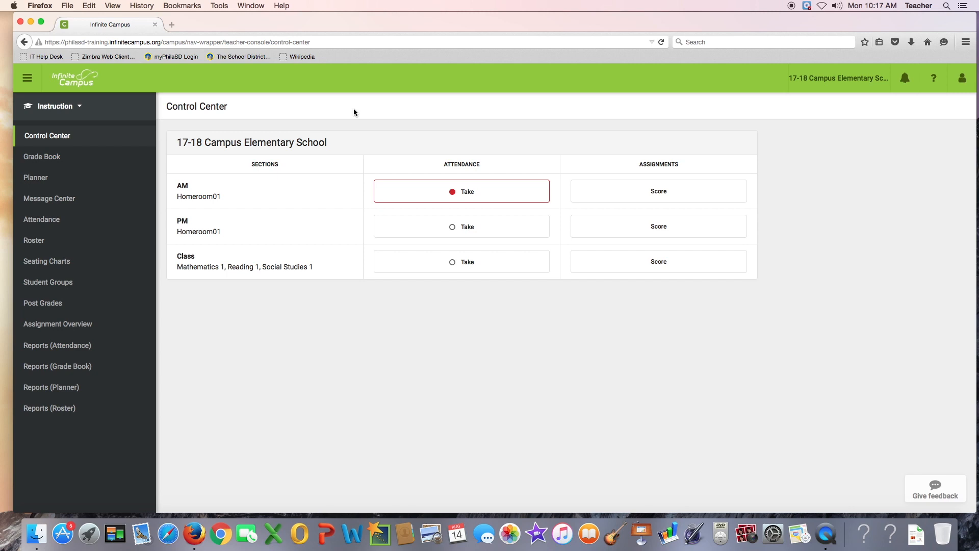
mouse_move(360, 155)
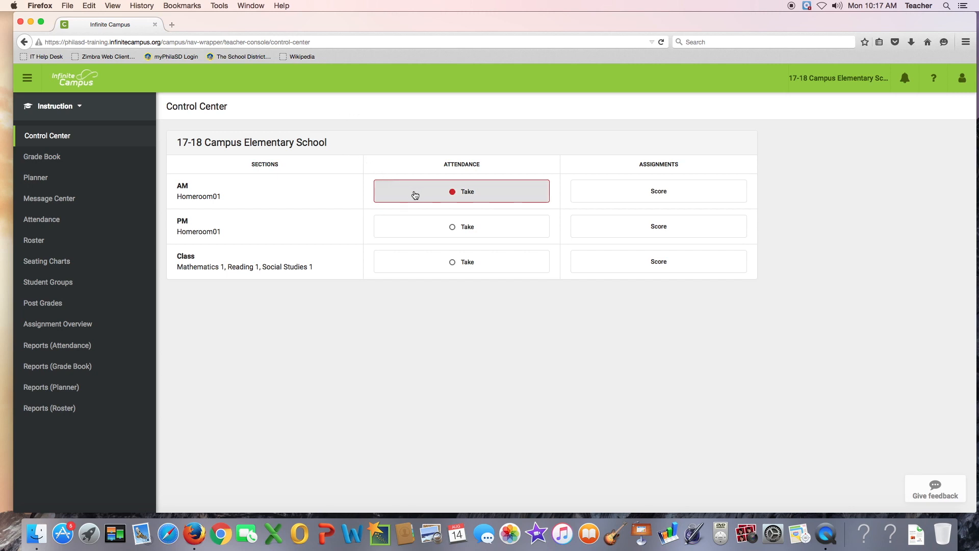
mouse_move(422, 197)
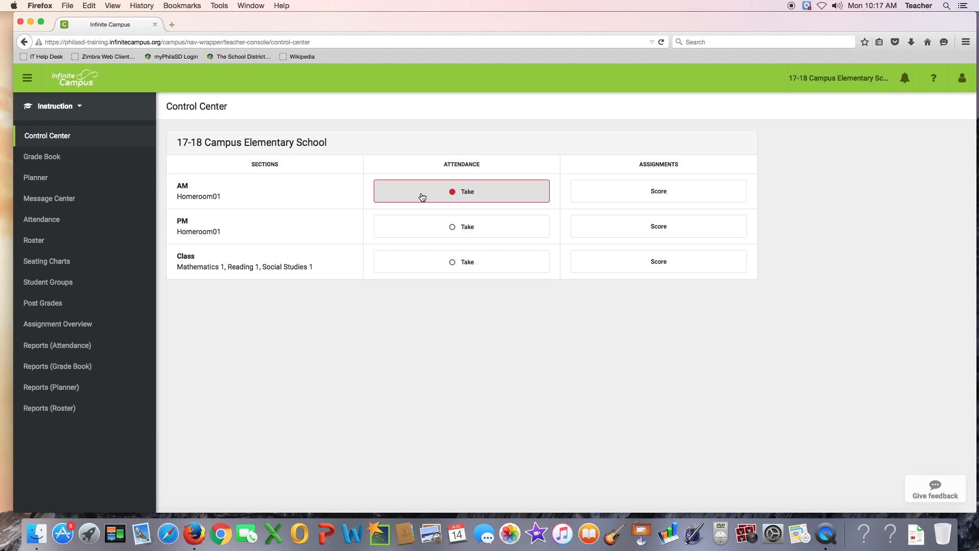
Take AM Homeroom01 attendance, marking students one and three absent and student two tardy
left_click(462, 191)
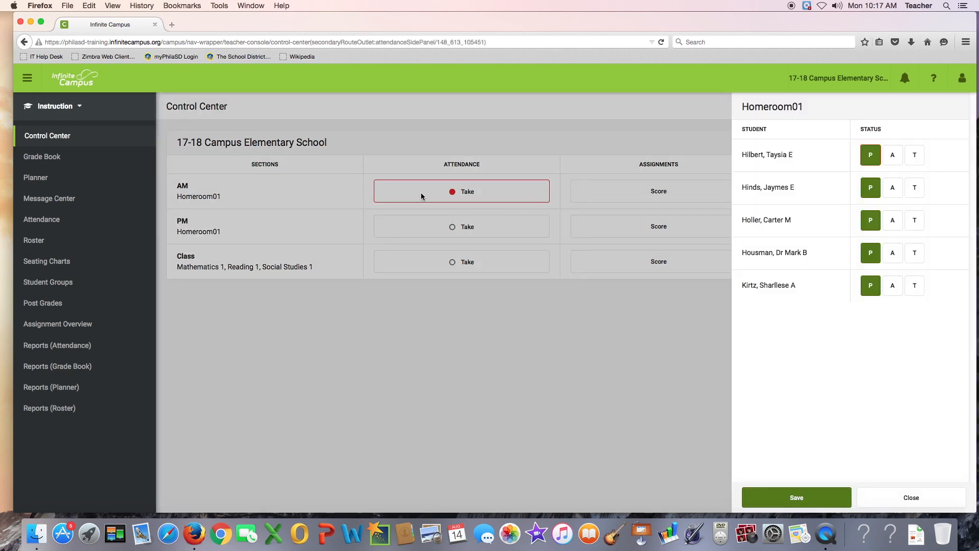
mouse_move(640, 181)
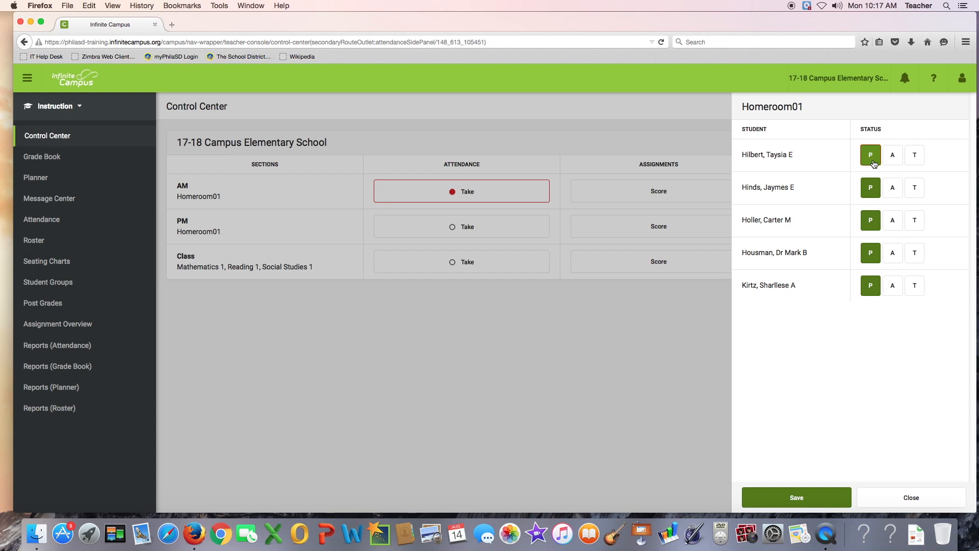
left_click(893, 154)
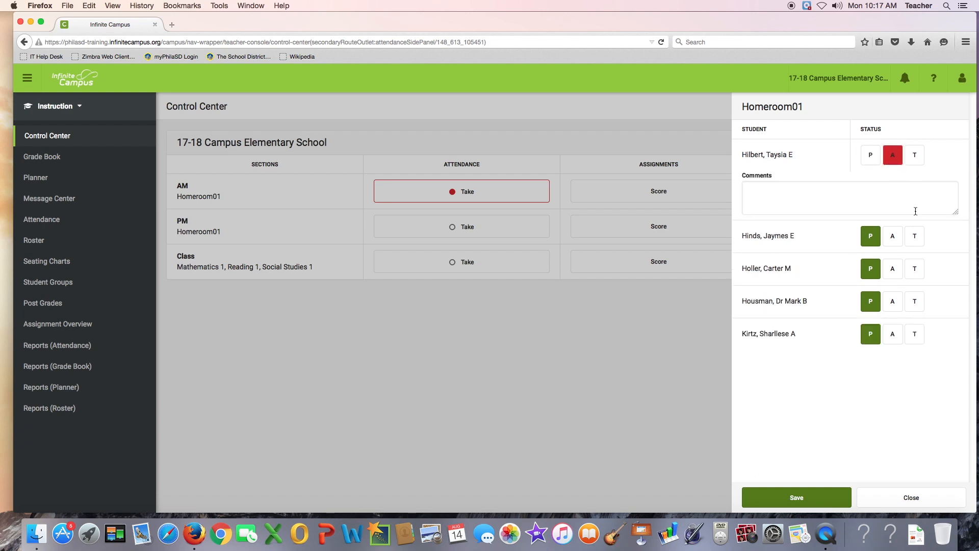
left_click(914, 236)
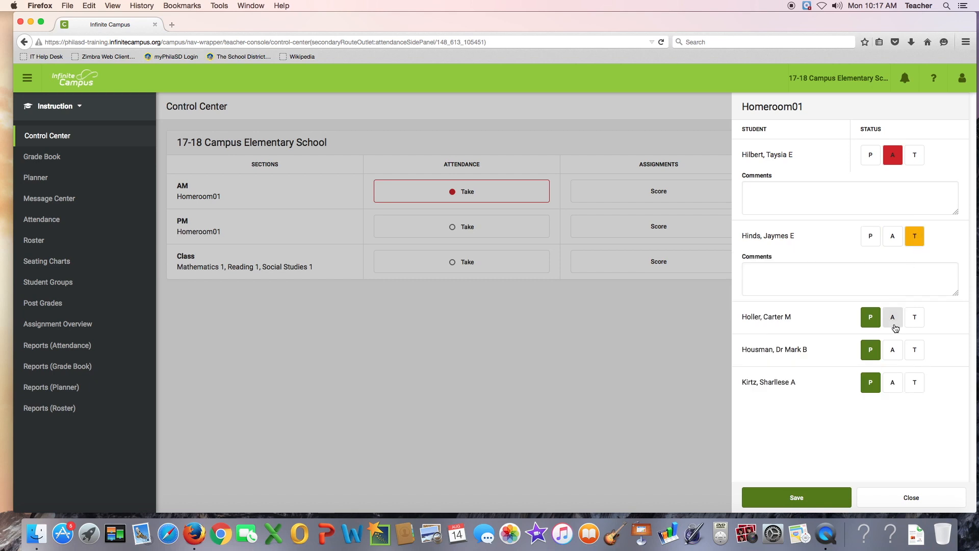
left_click(893, 316)
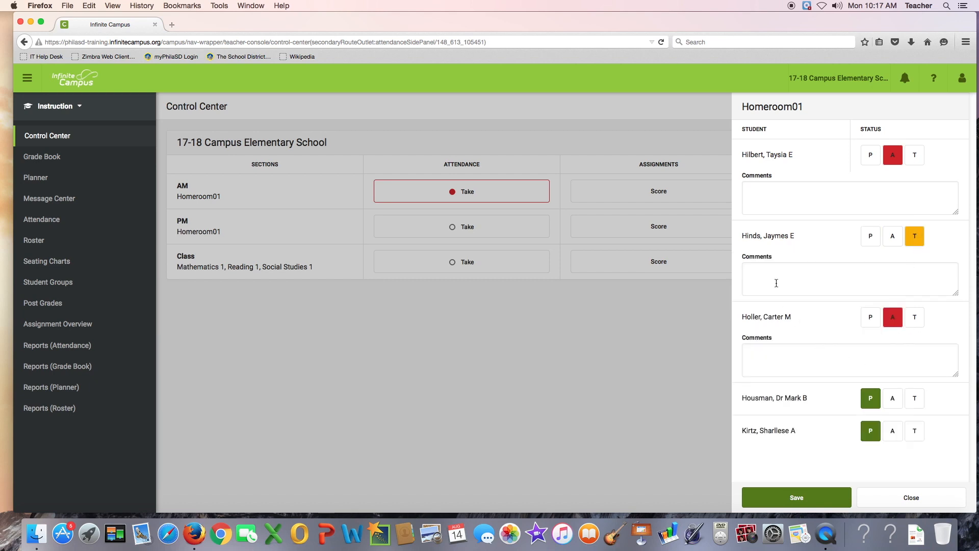
mouse_move(775, 271)
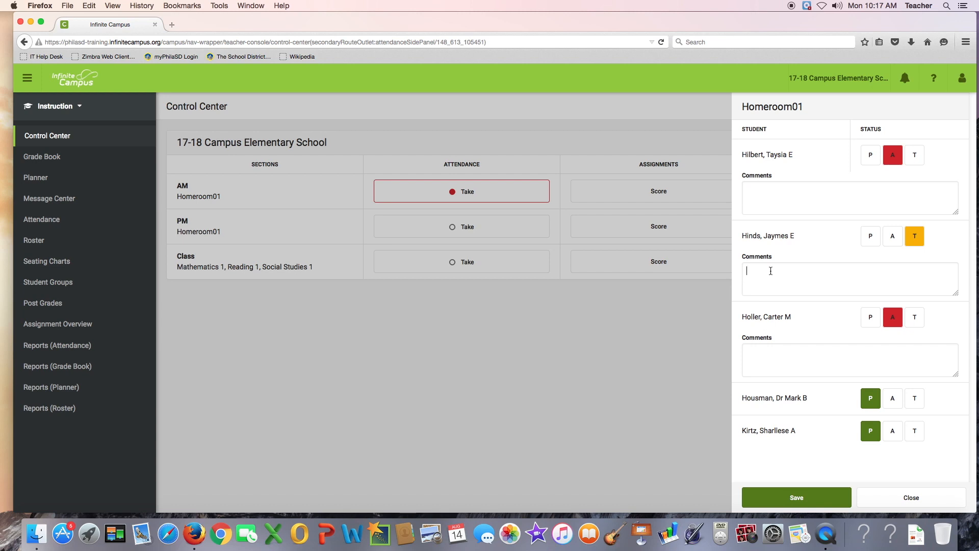
Enter the comment '9:15' for the tardy student
type("9")
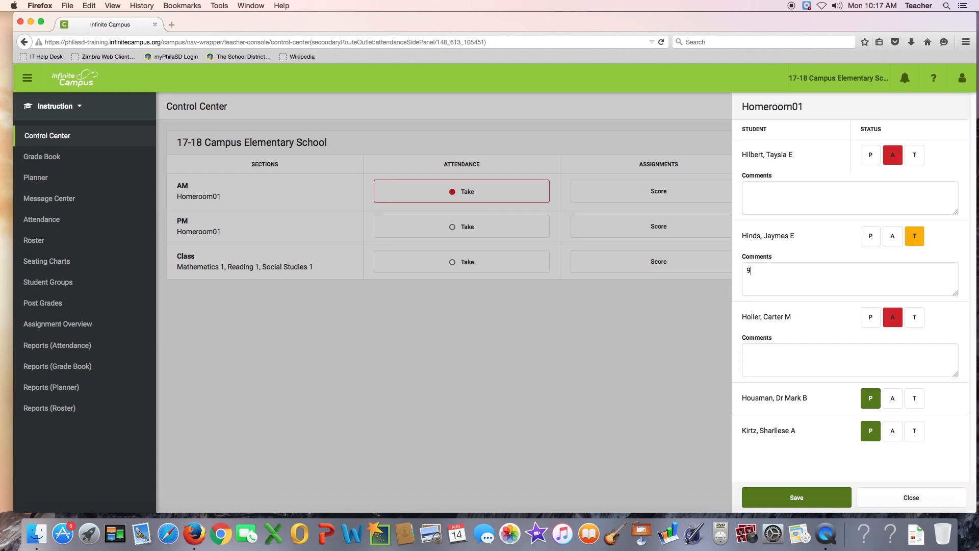
type(":15")
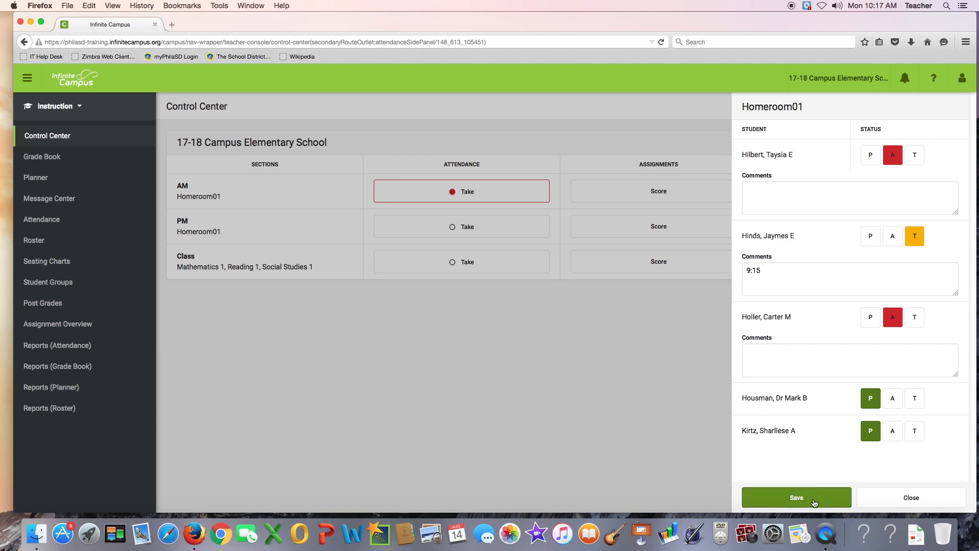
Save the AM homeroom attendance and close the attendance panel
left_click(796, 497)
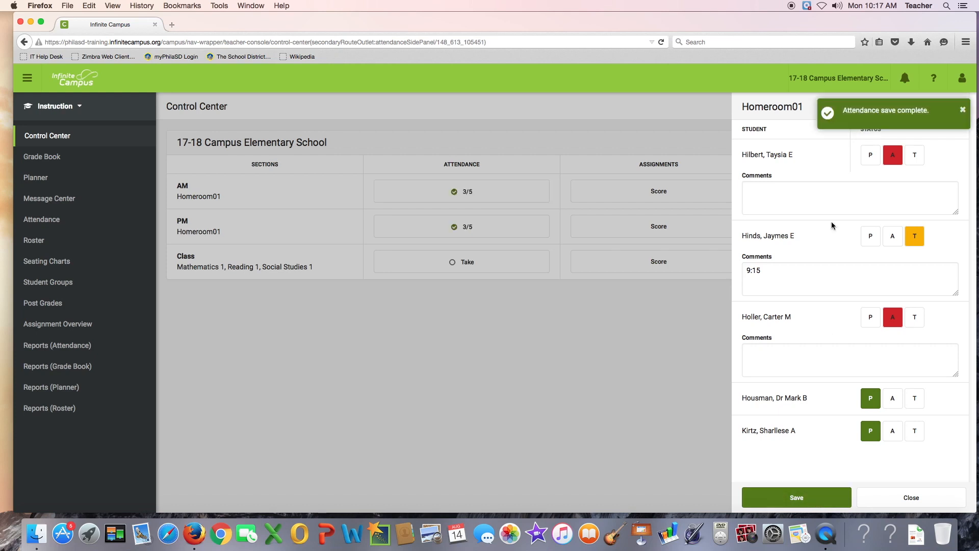
mouse_move(858, 123)
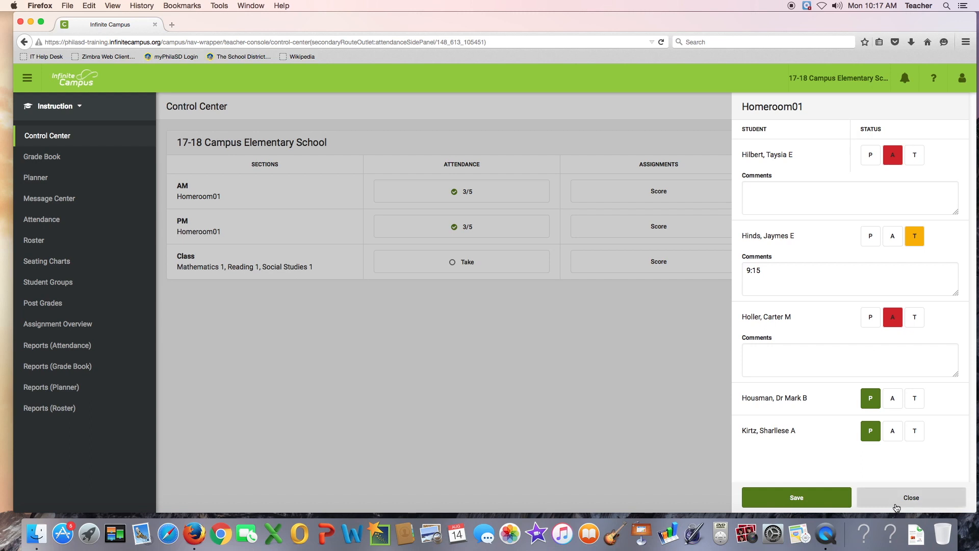
left_click(910, 497)
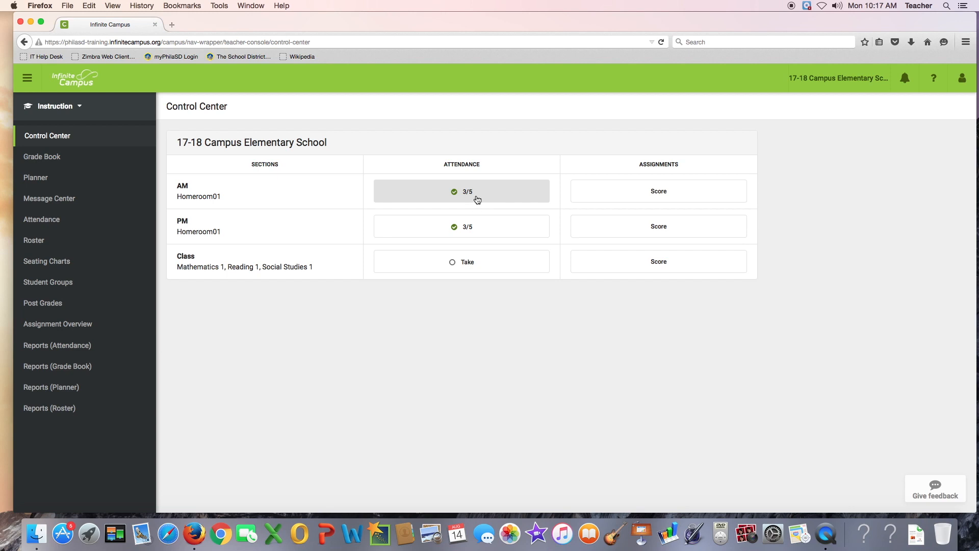
Reopen AM attendance, change the third student to present, save and close
left_click(462, 191)
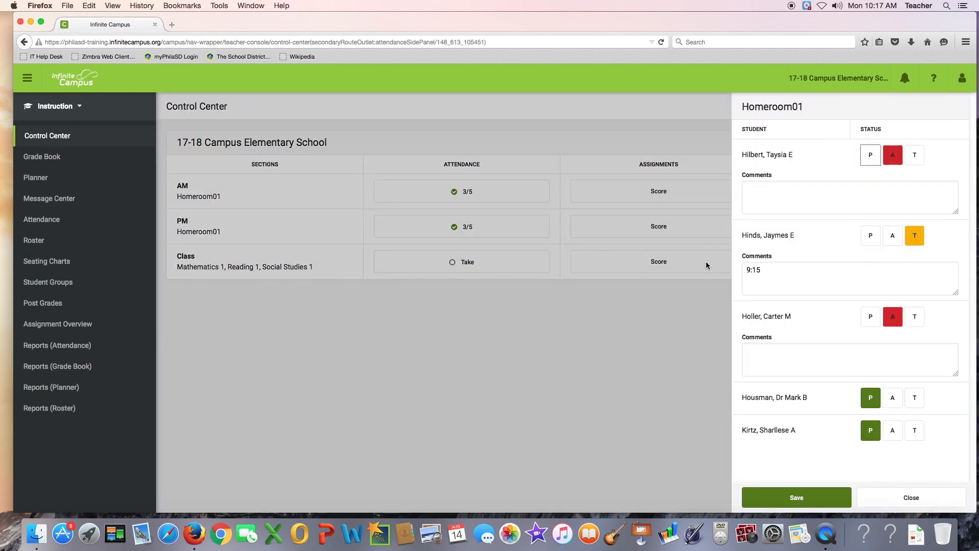
left_click(871, 317)
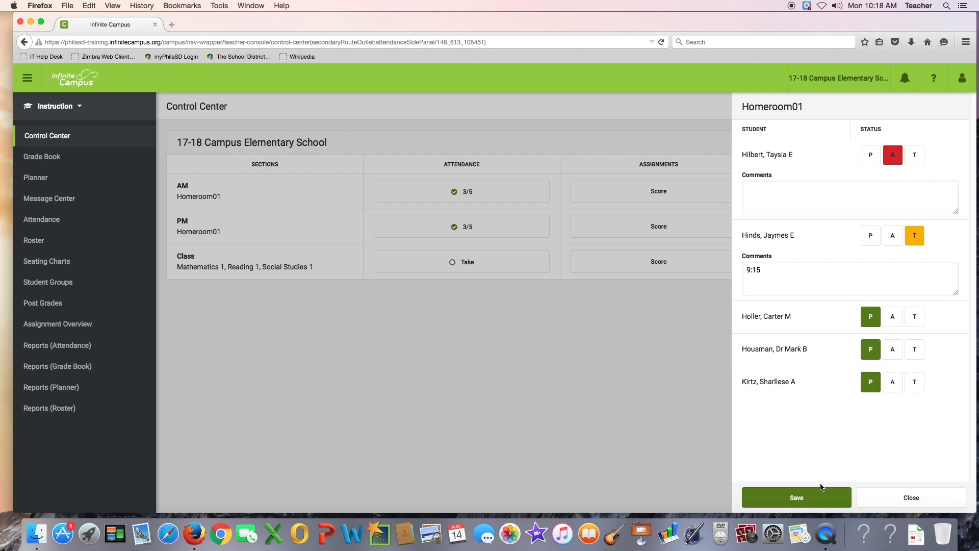
left_click(796, 497)
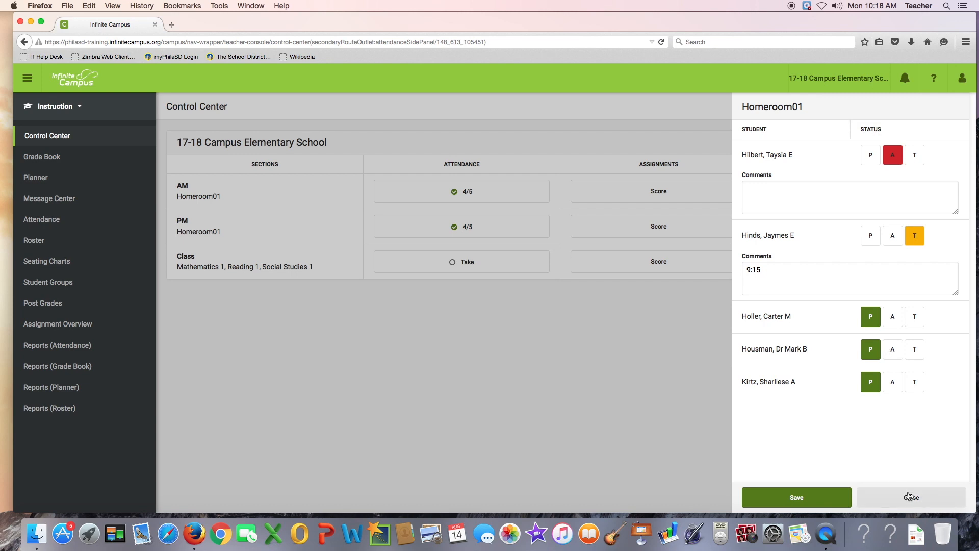
left_click(911, 497)
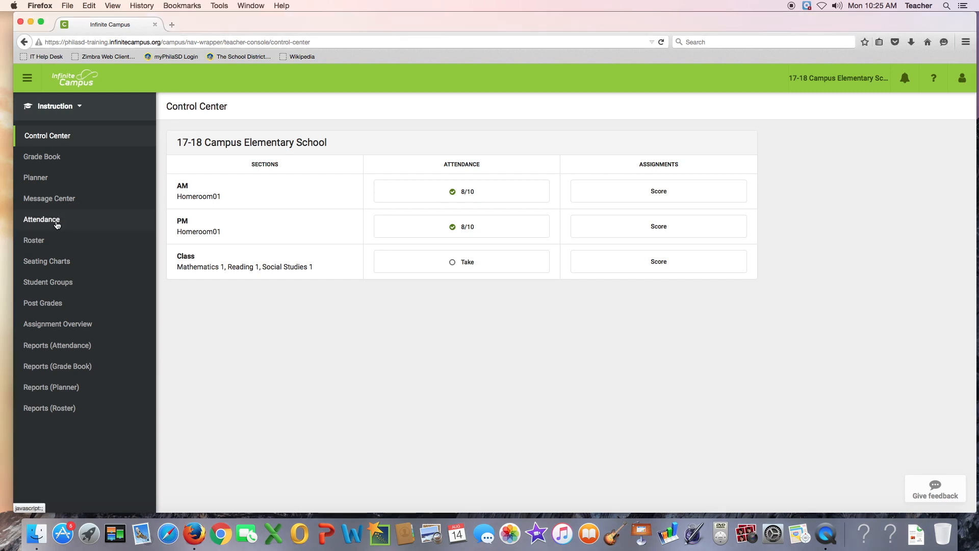
Open the Attendance seating chart for HR1-101 Homeroom01 from the sidebar
left_click(42, 219)
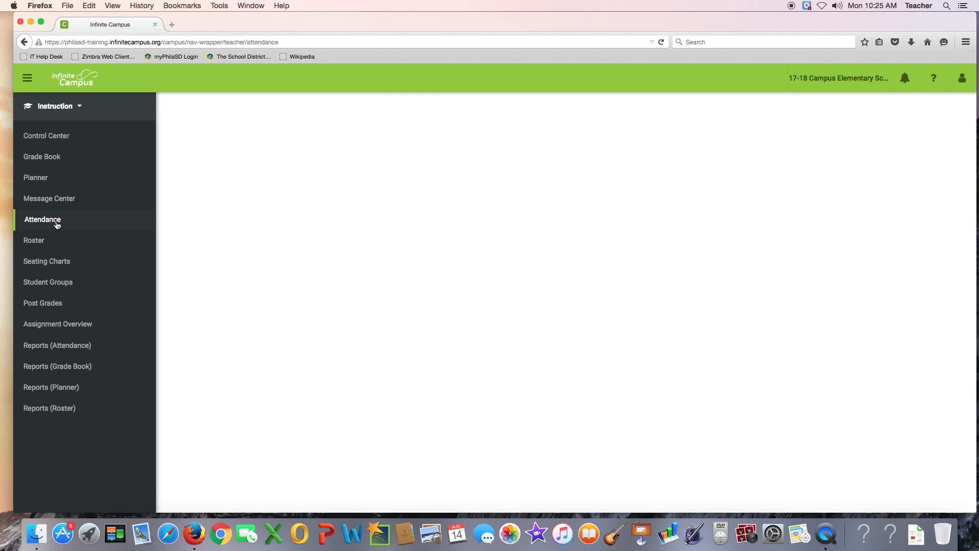
left_click(43, 220)
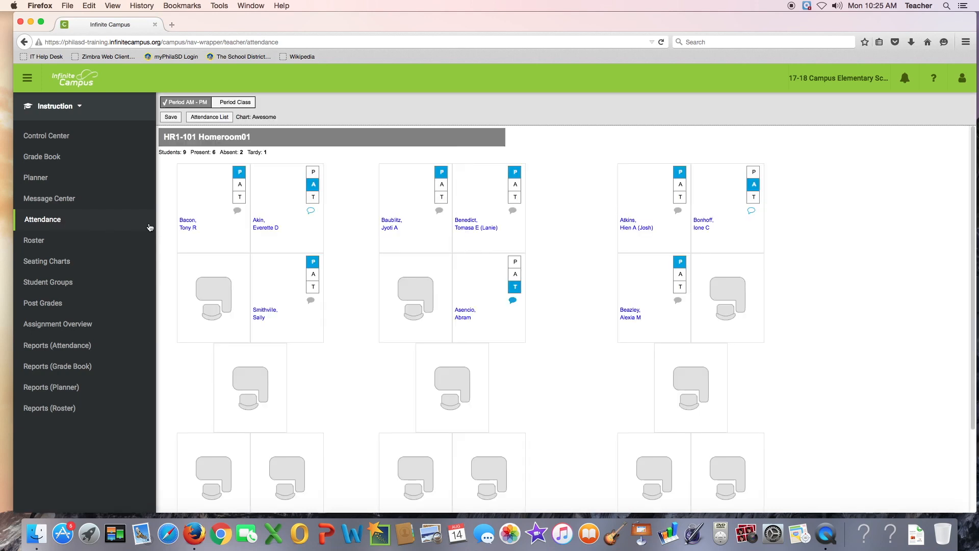
mouse_move(310, 205)
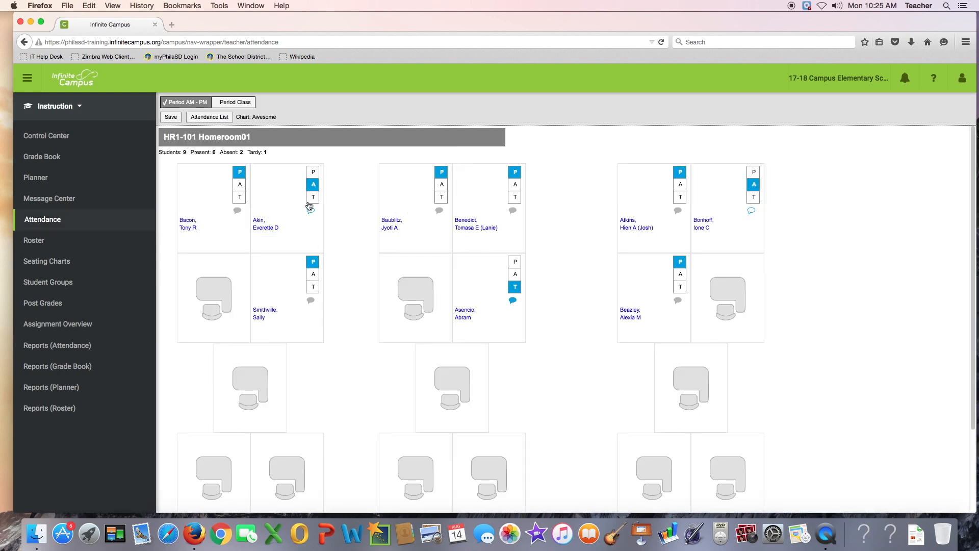